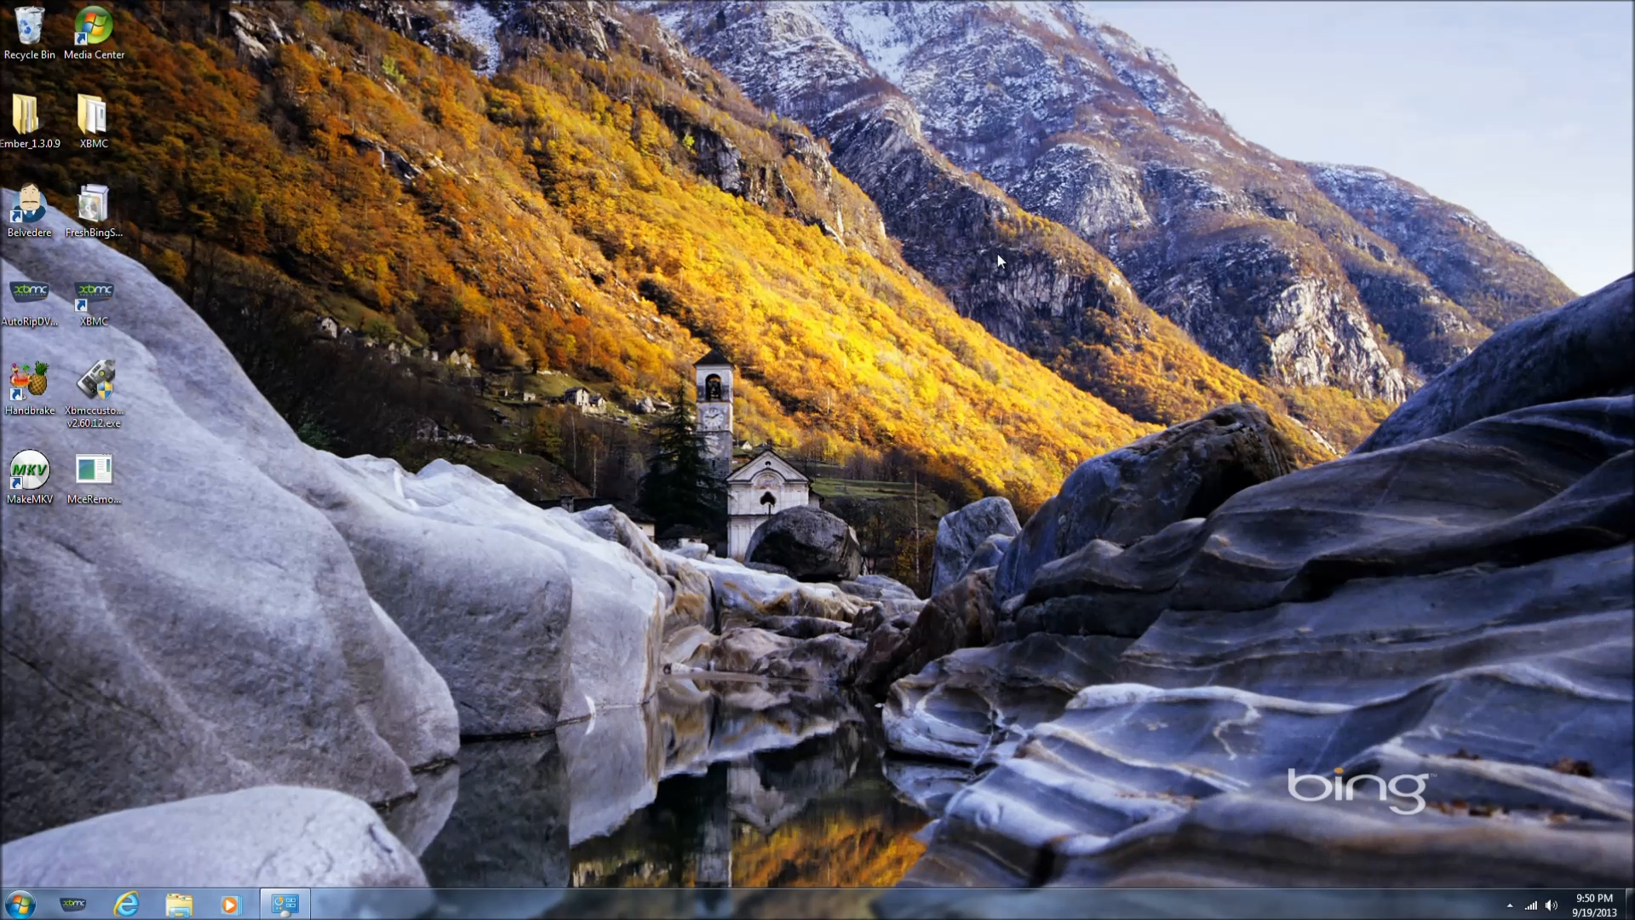
pyautogui.moveTo(291, 702)
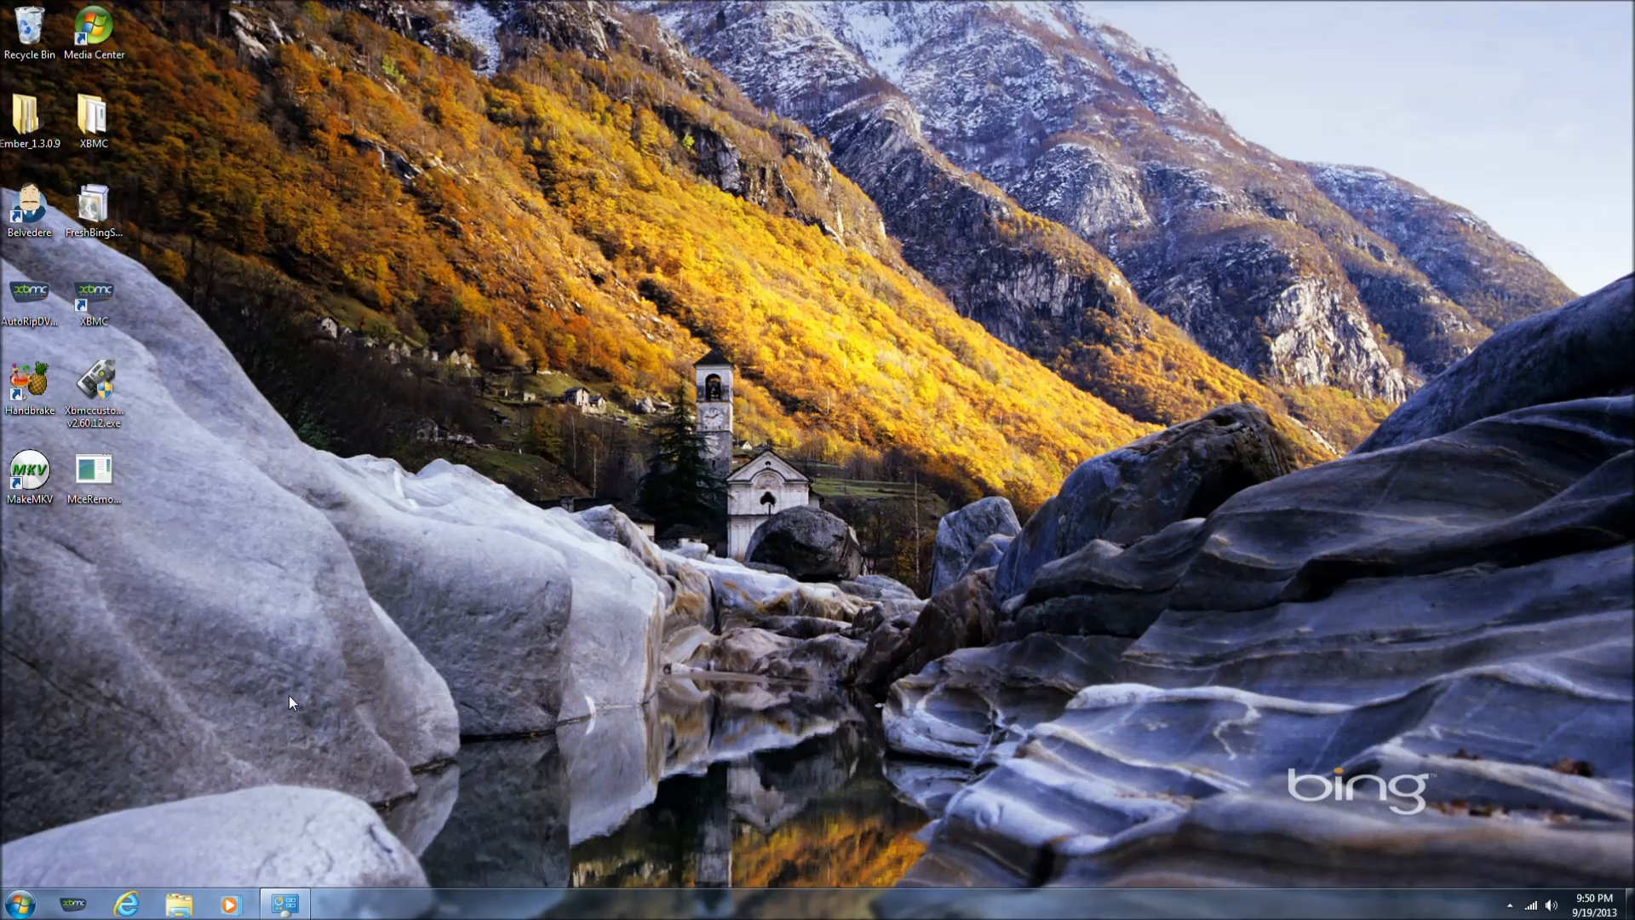
pyautogui.moveTo(281, 704)
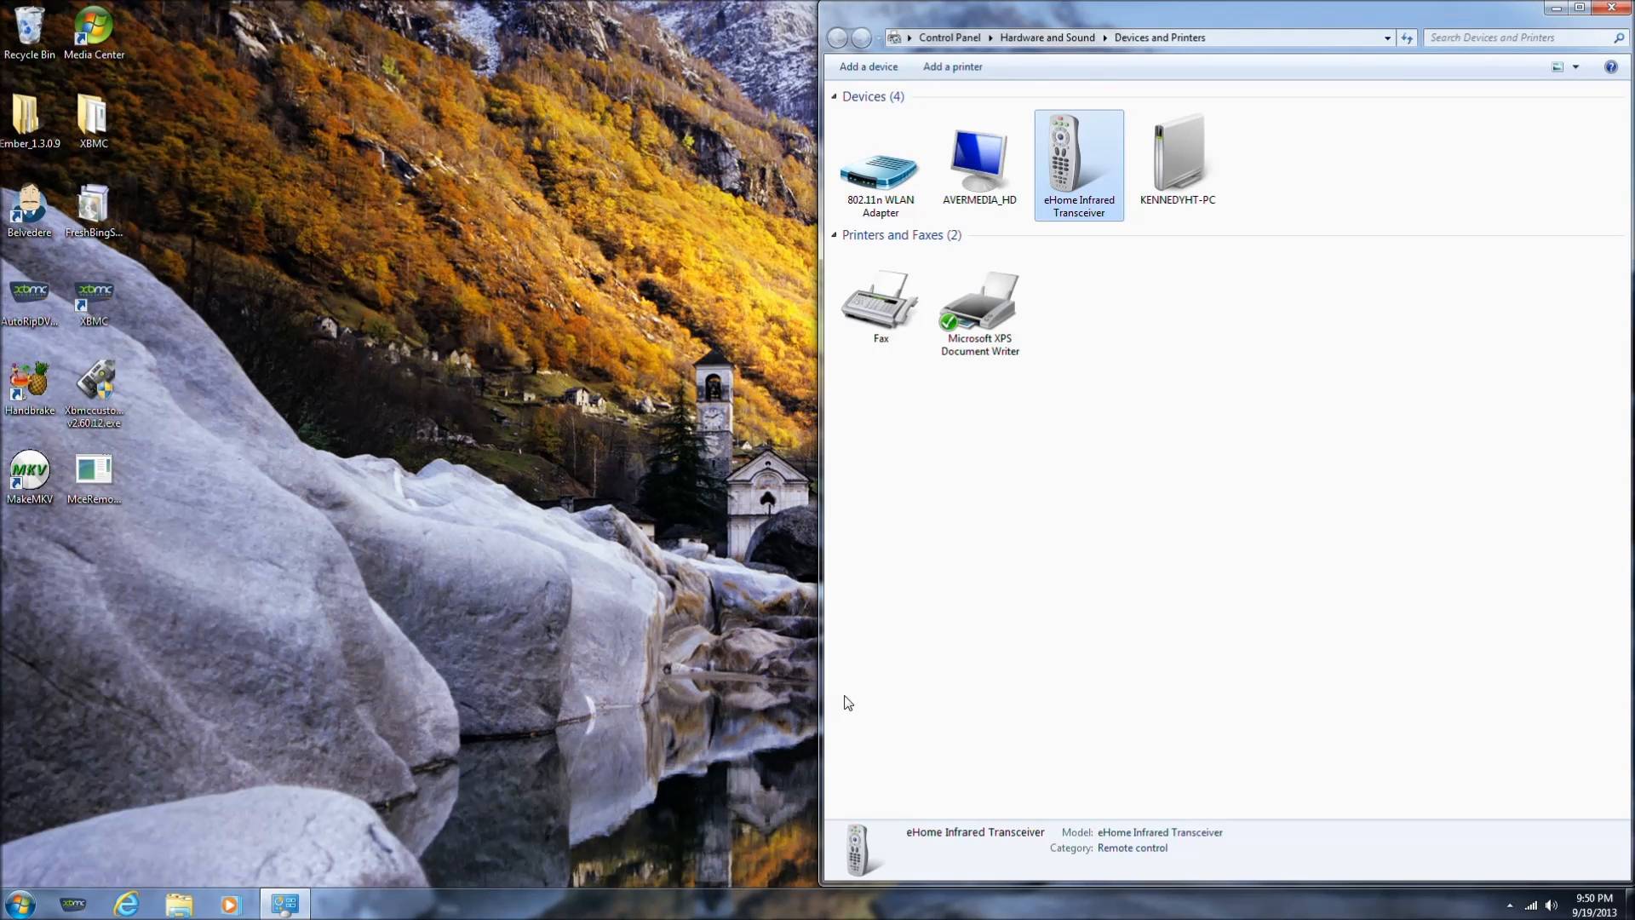
pyautogui.moveTo(1044, 231)
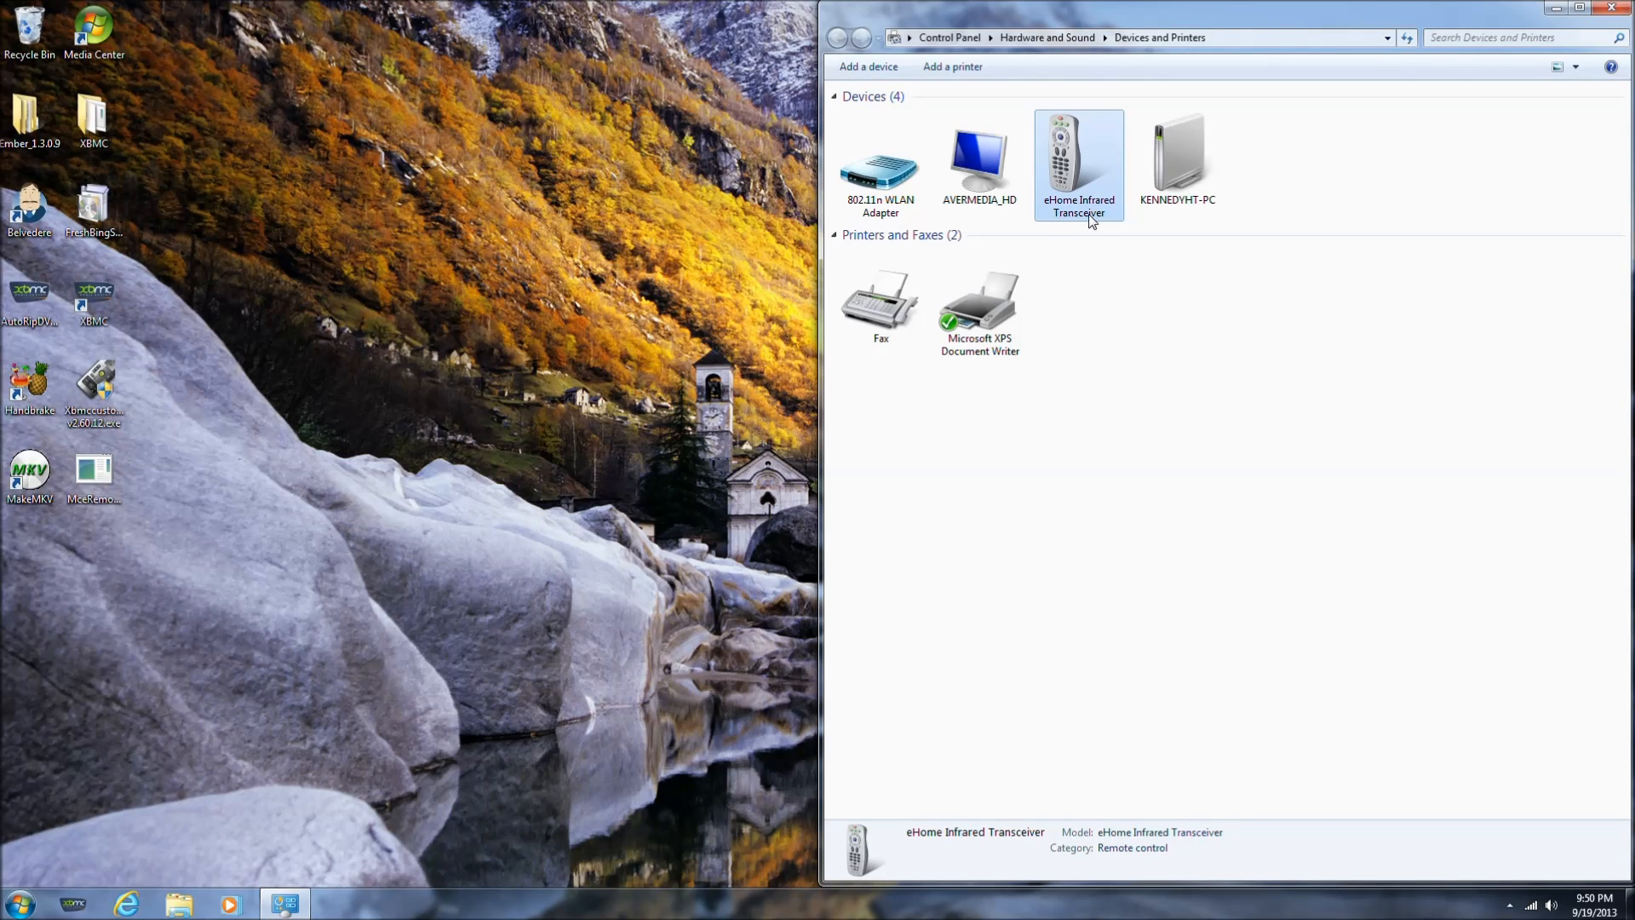
pyautogui.moveTo(1092, 217)
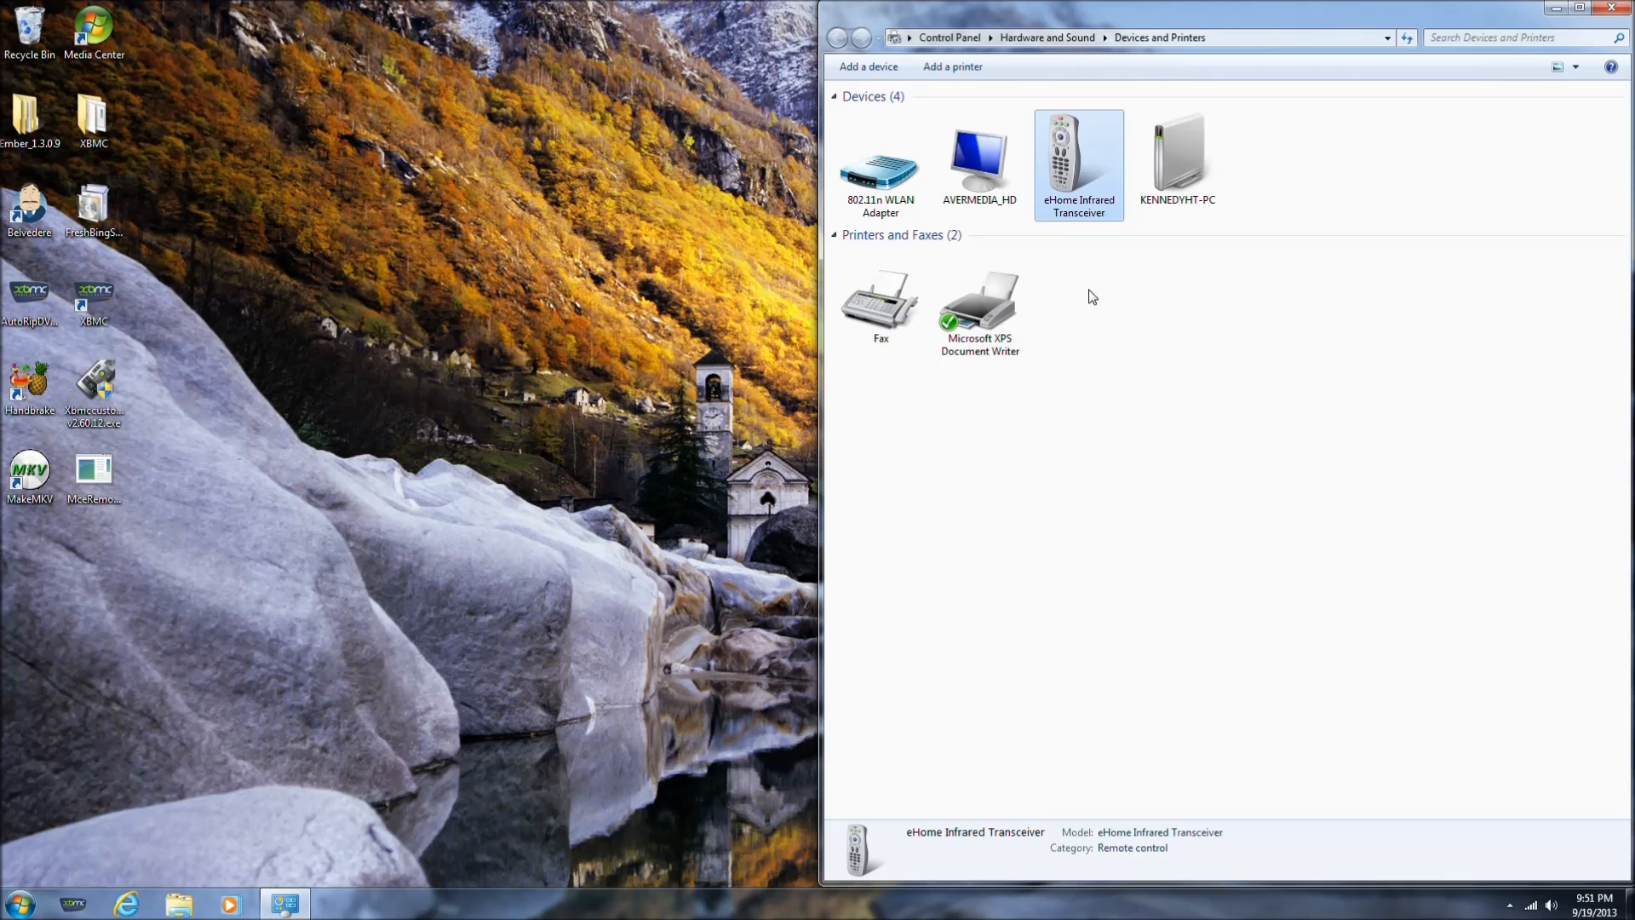
pyautogui.moveTo(1063, 260)
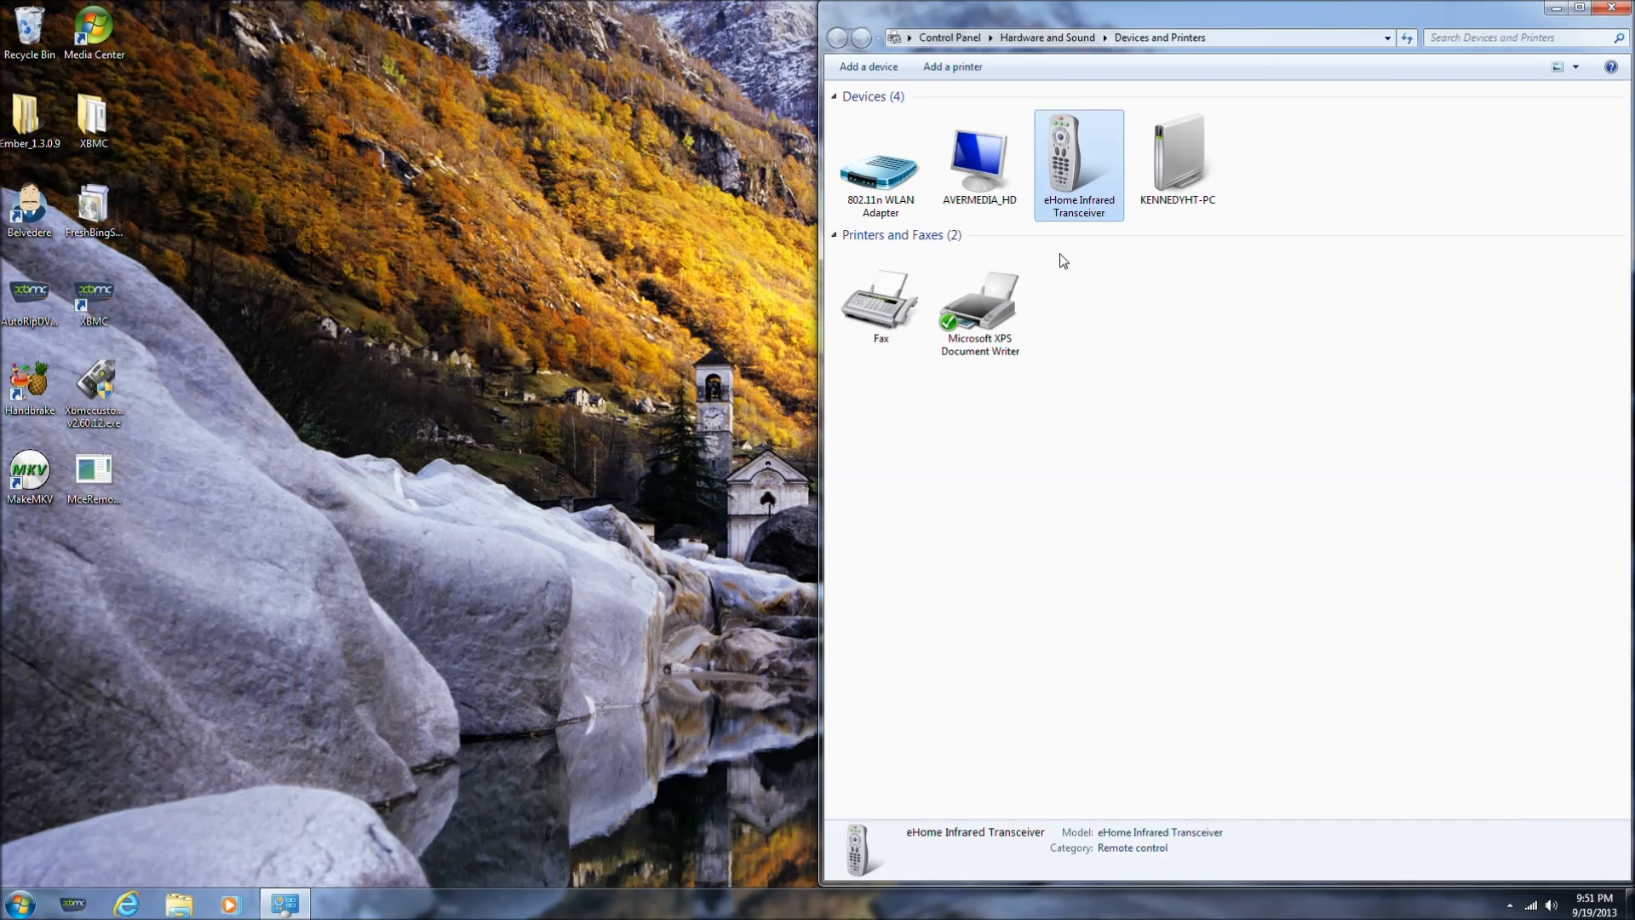
pyautogui.doubleClick(94, 386)
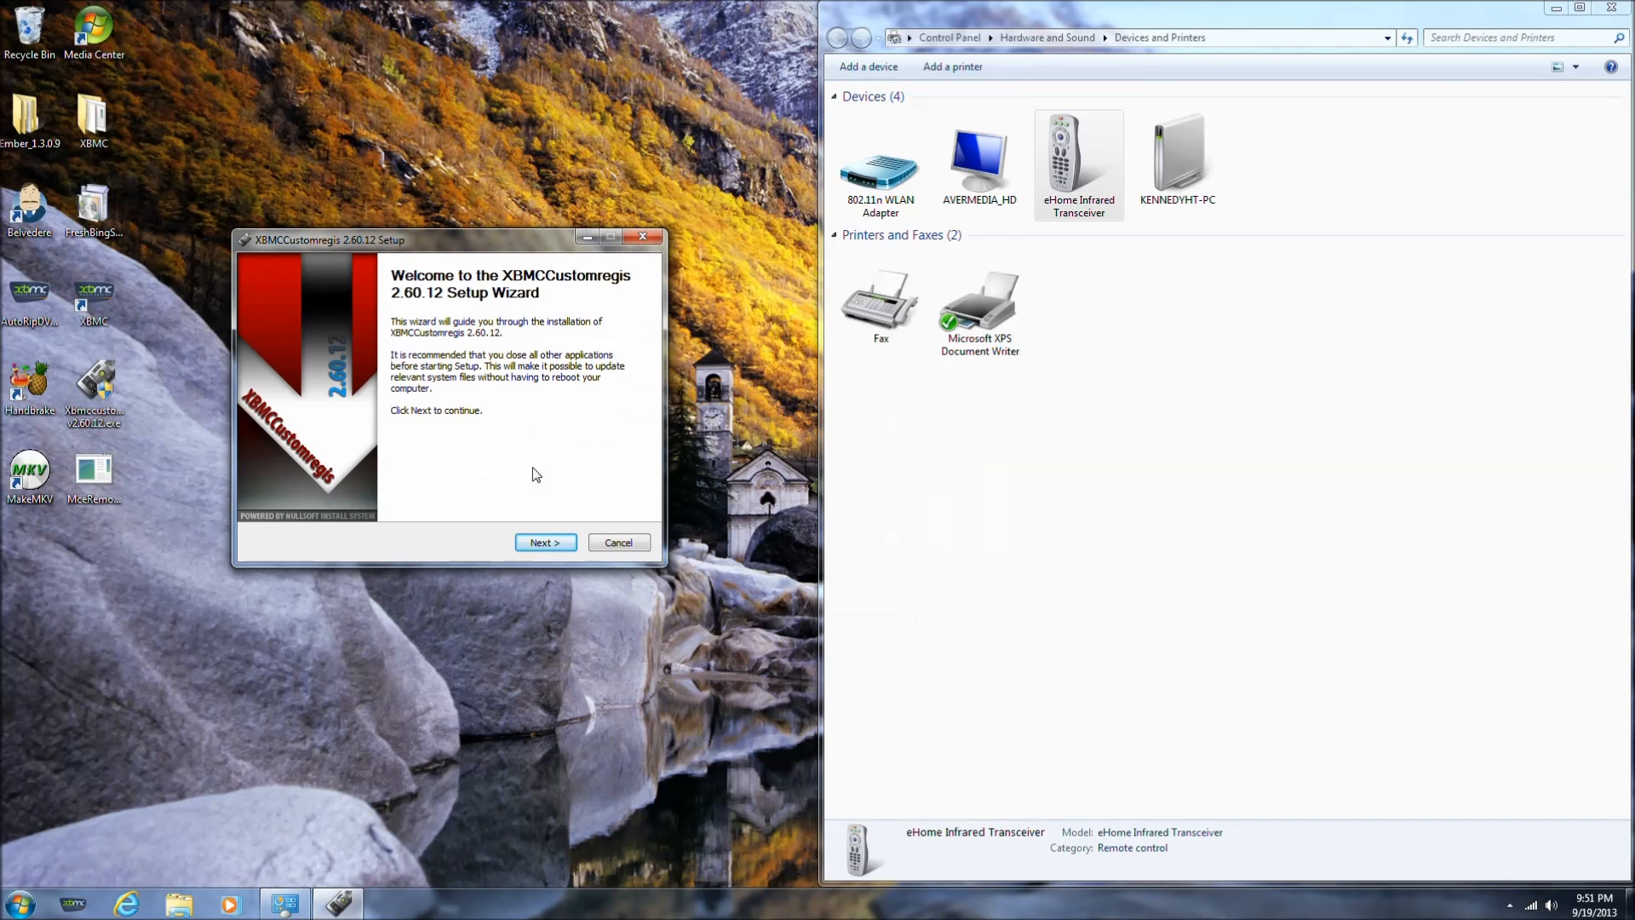
pyautogui.click(1509, 905)
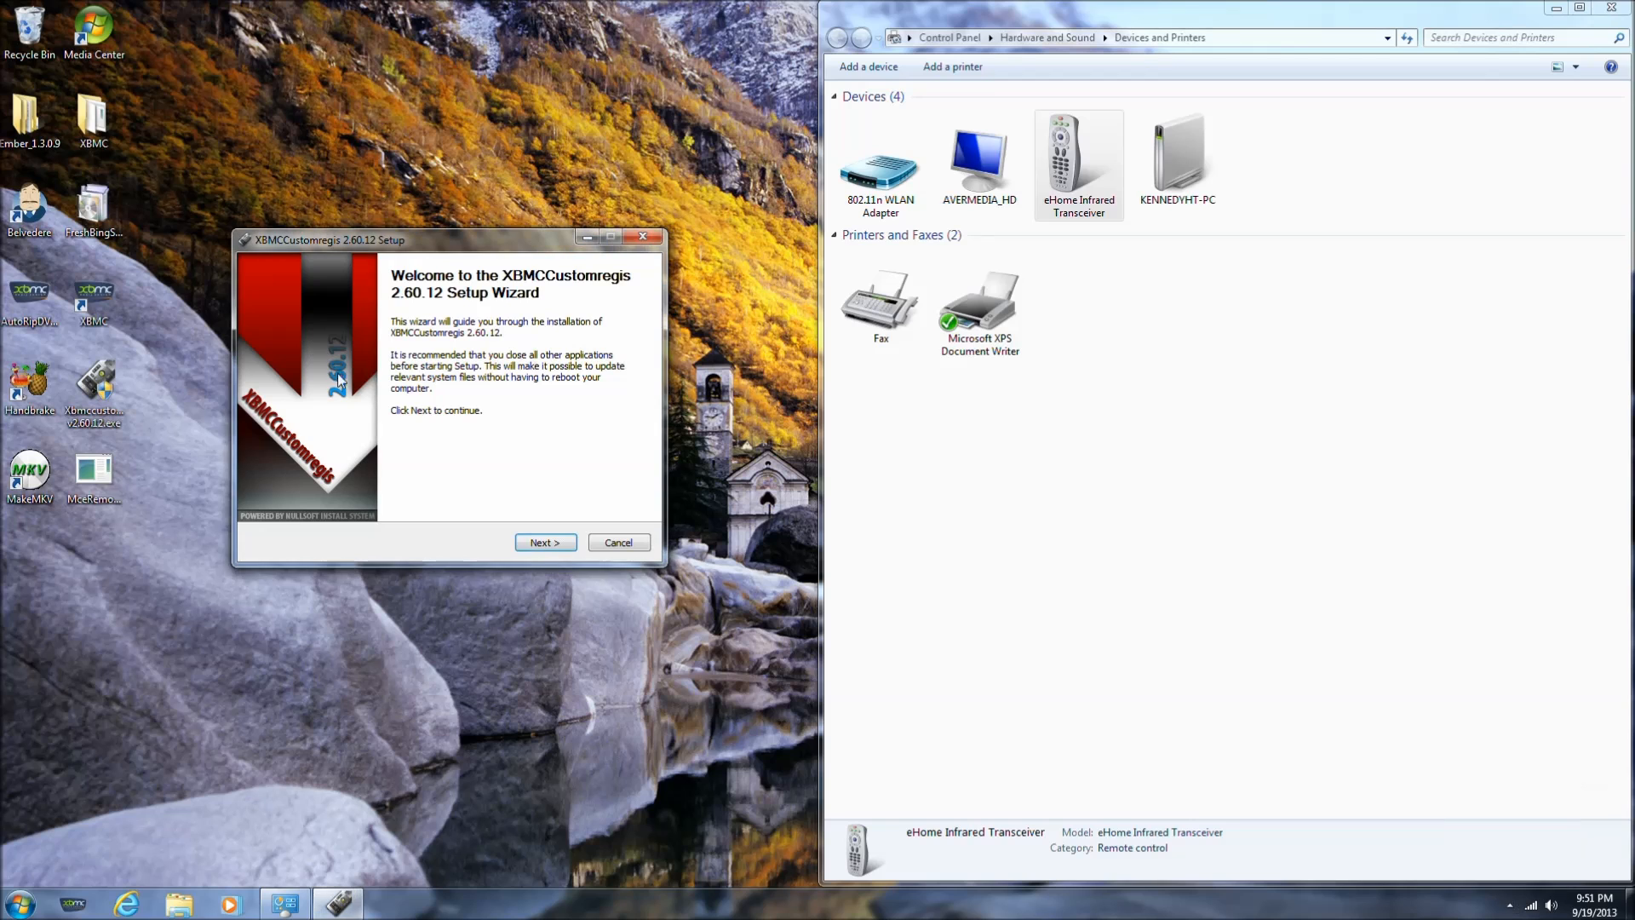
pyautogui.click(543, 541)
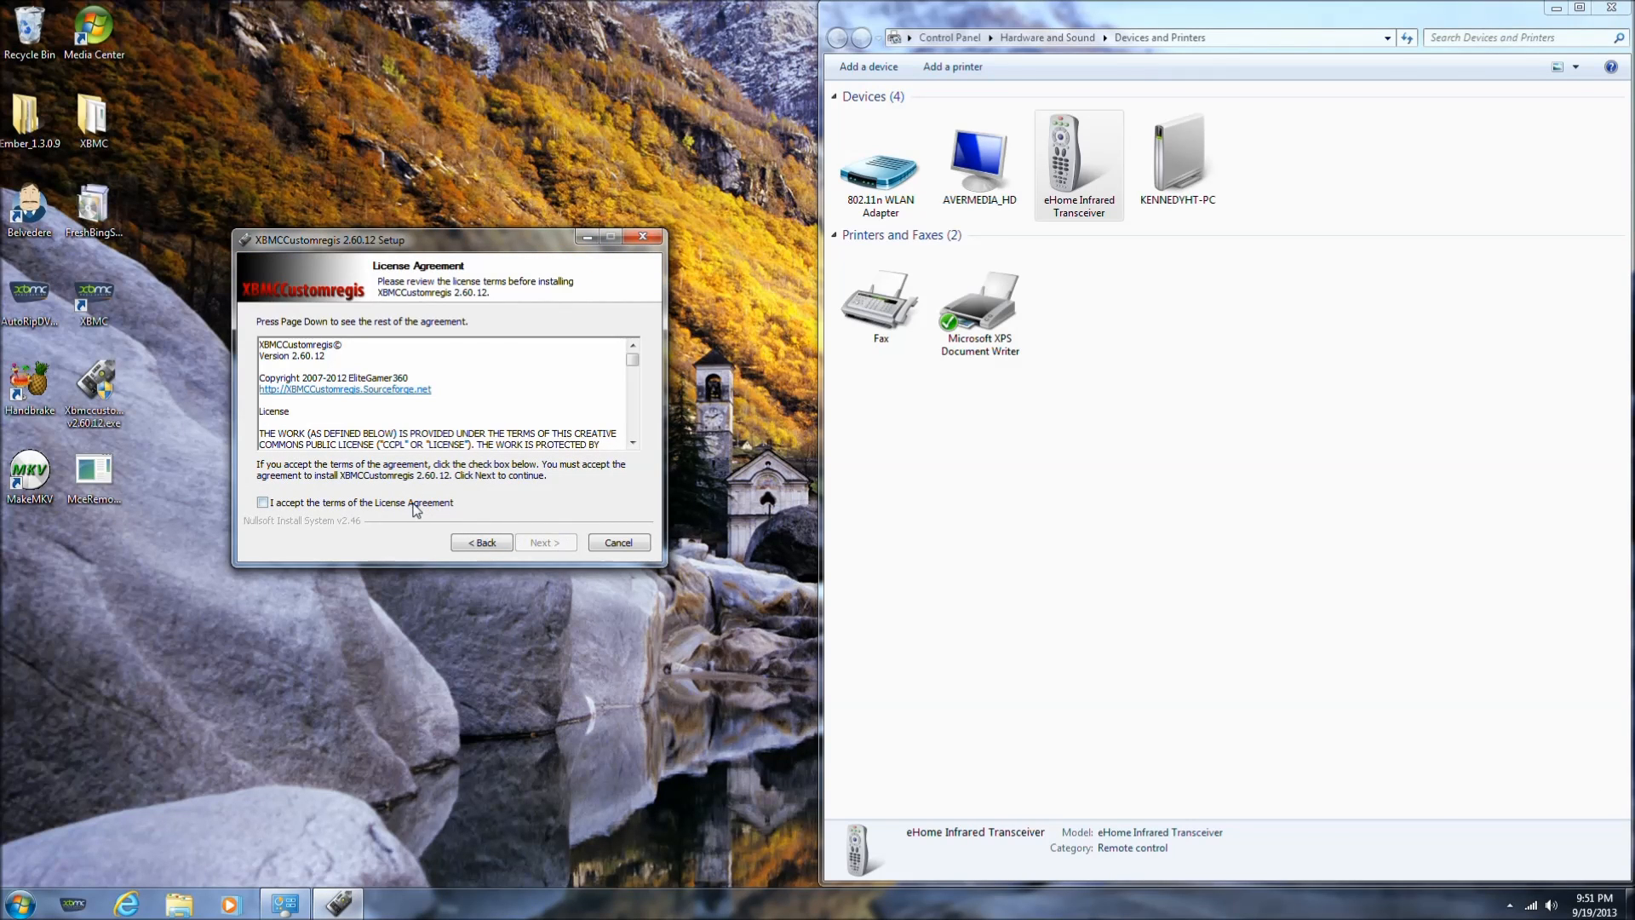
pyautogui.click(545, 542)
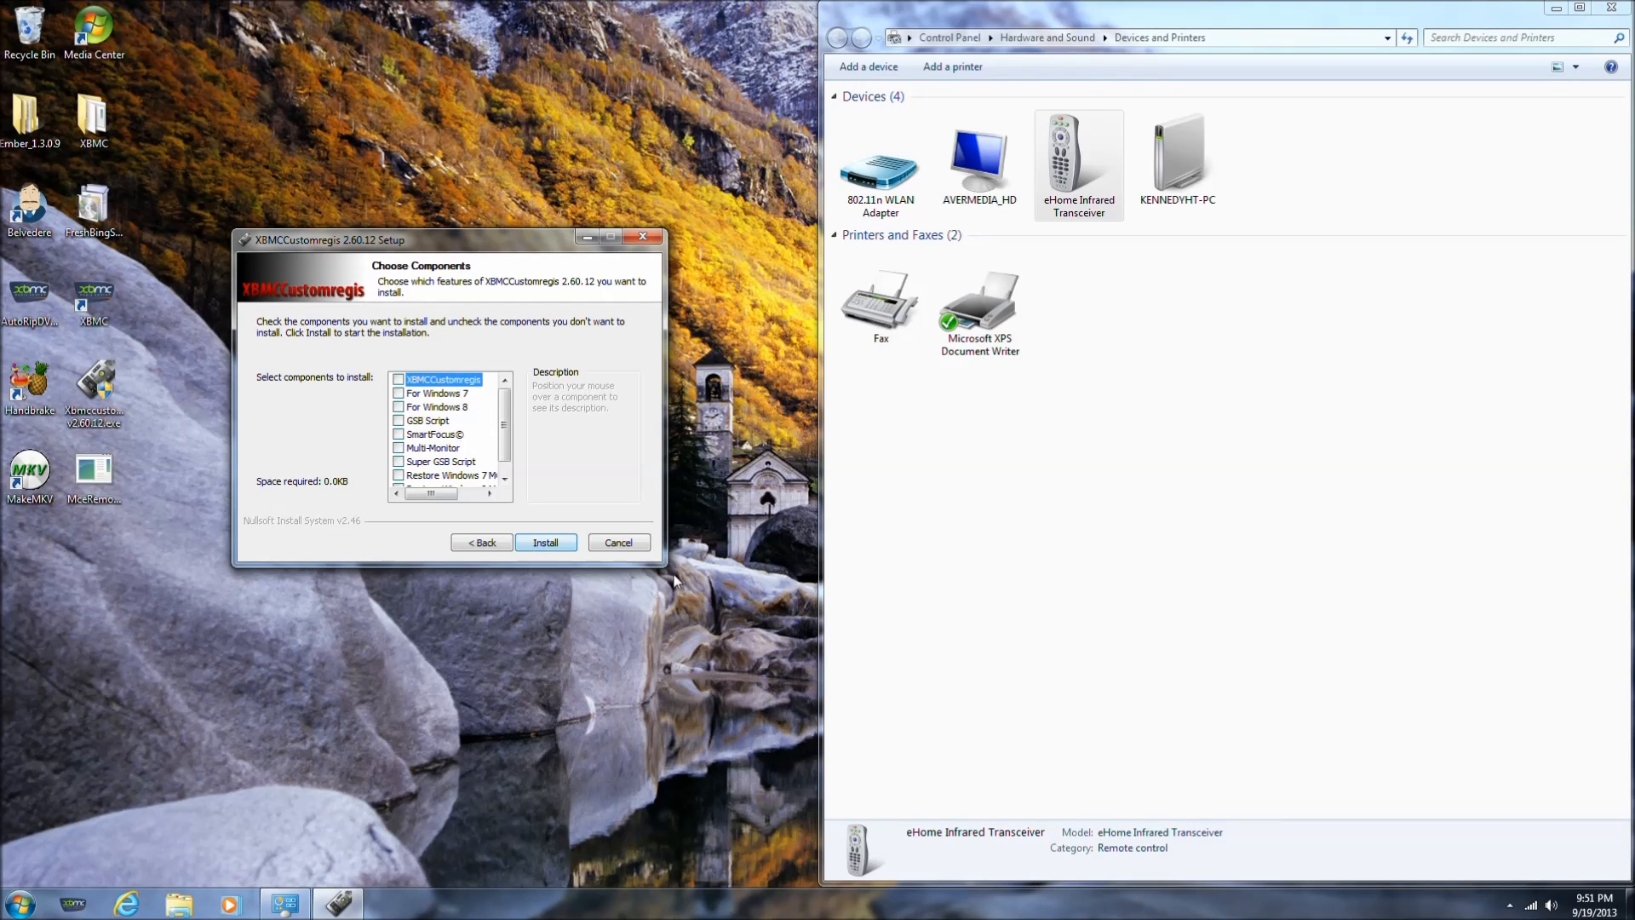
pyautogui.click(617, 542)
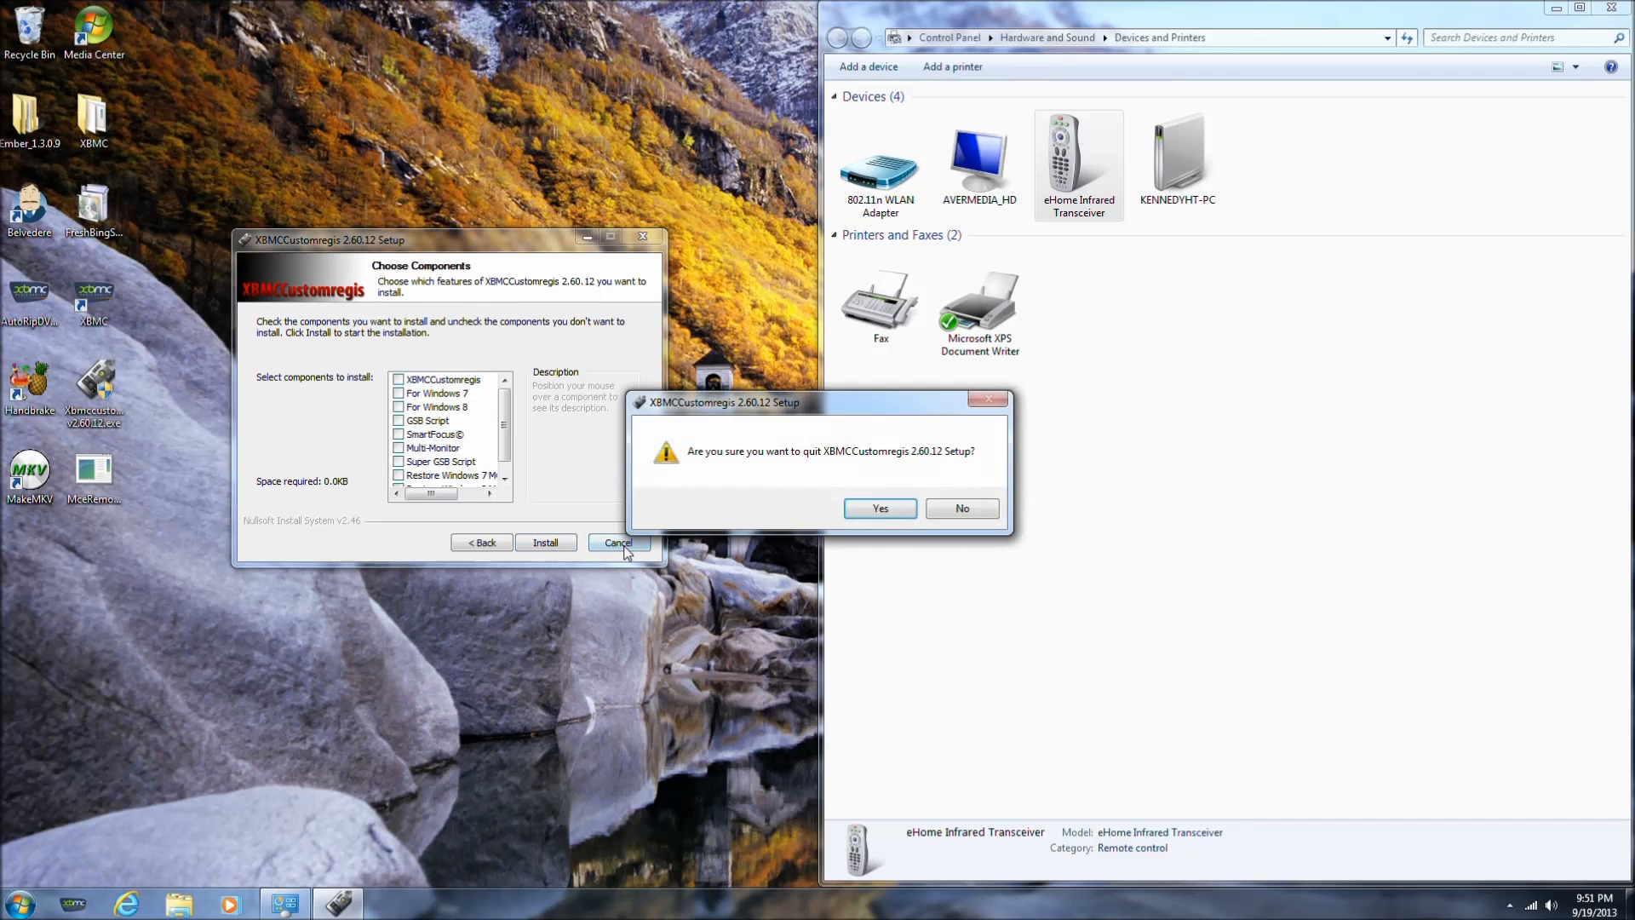
pyautogui.click(879, 508)
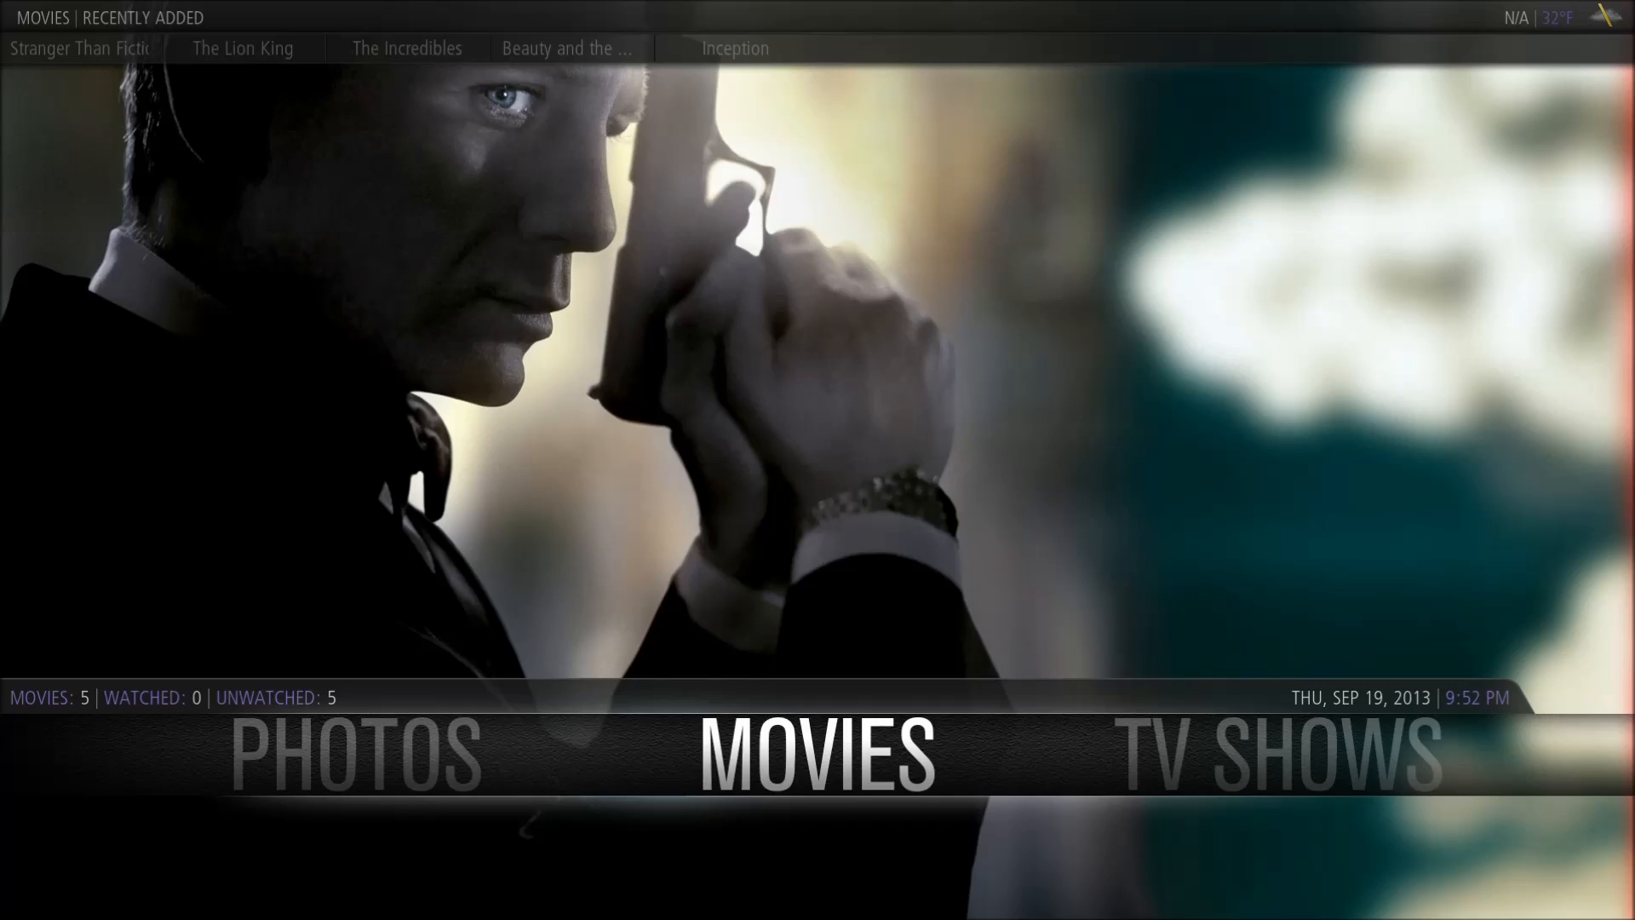
# Enter the Movies library from the home screen and move up toward its options.
pyautogui.click(1270, 753)
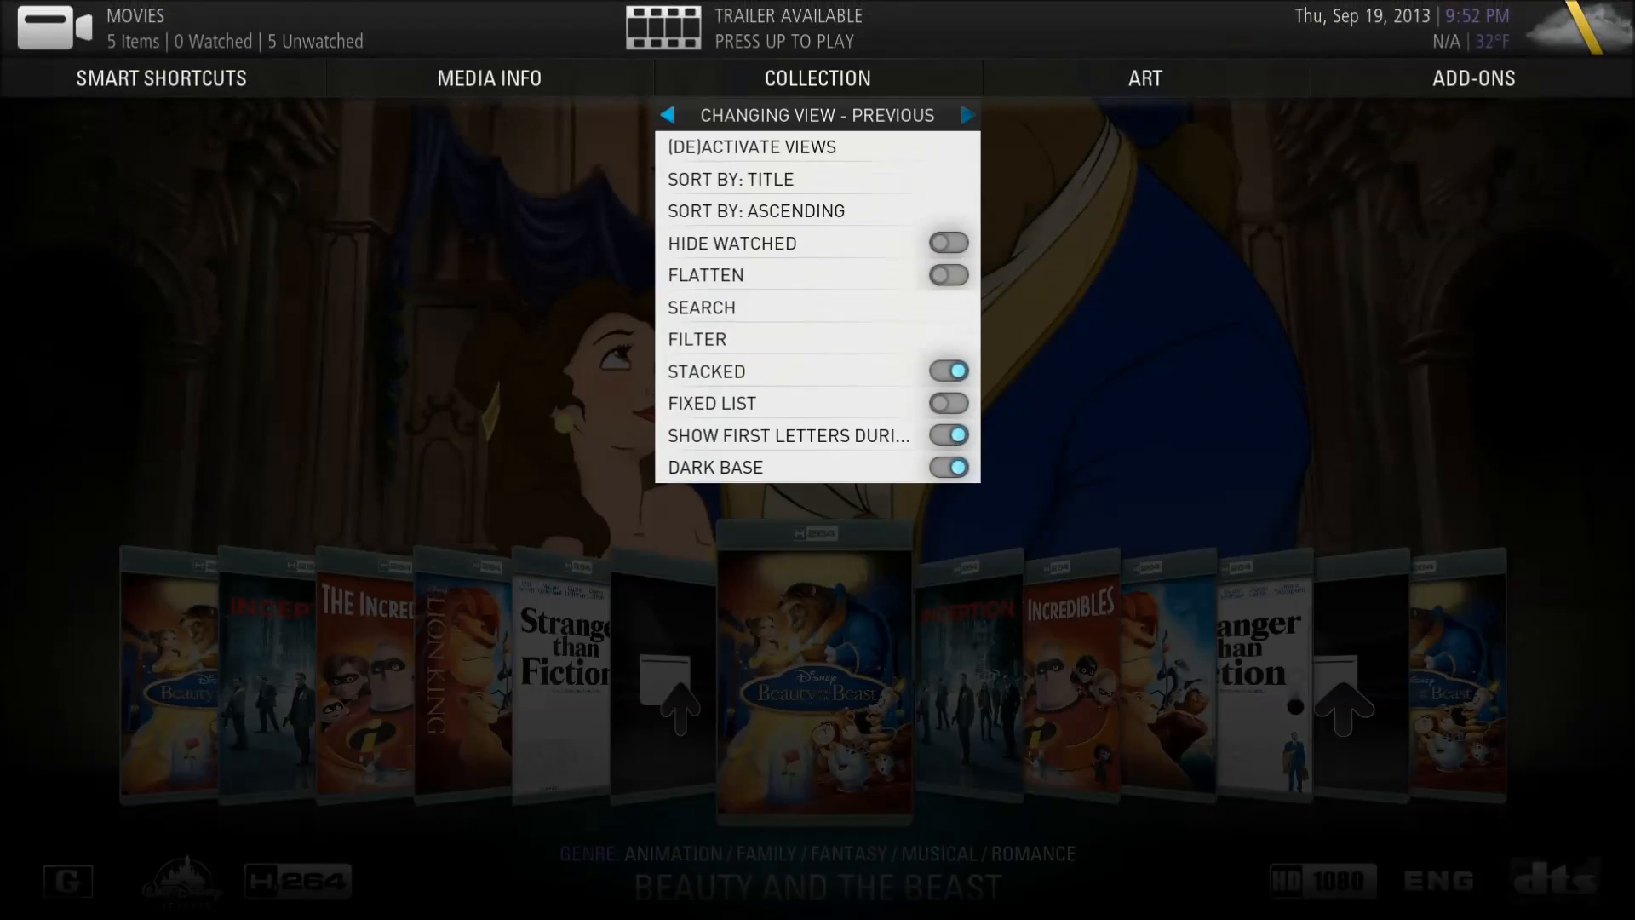
pyautogui.press('up')
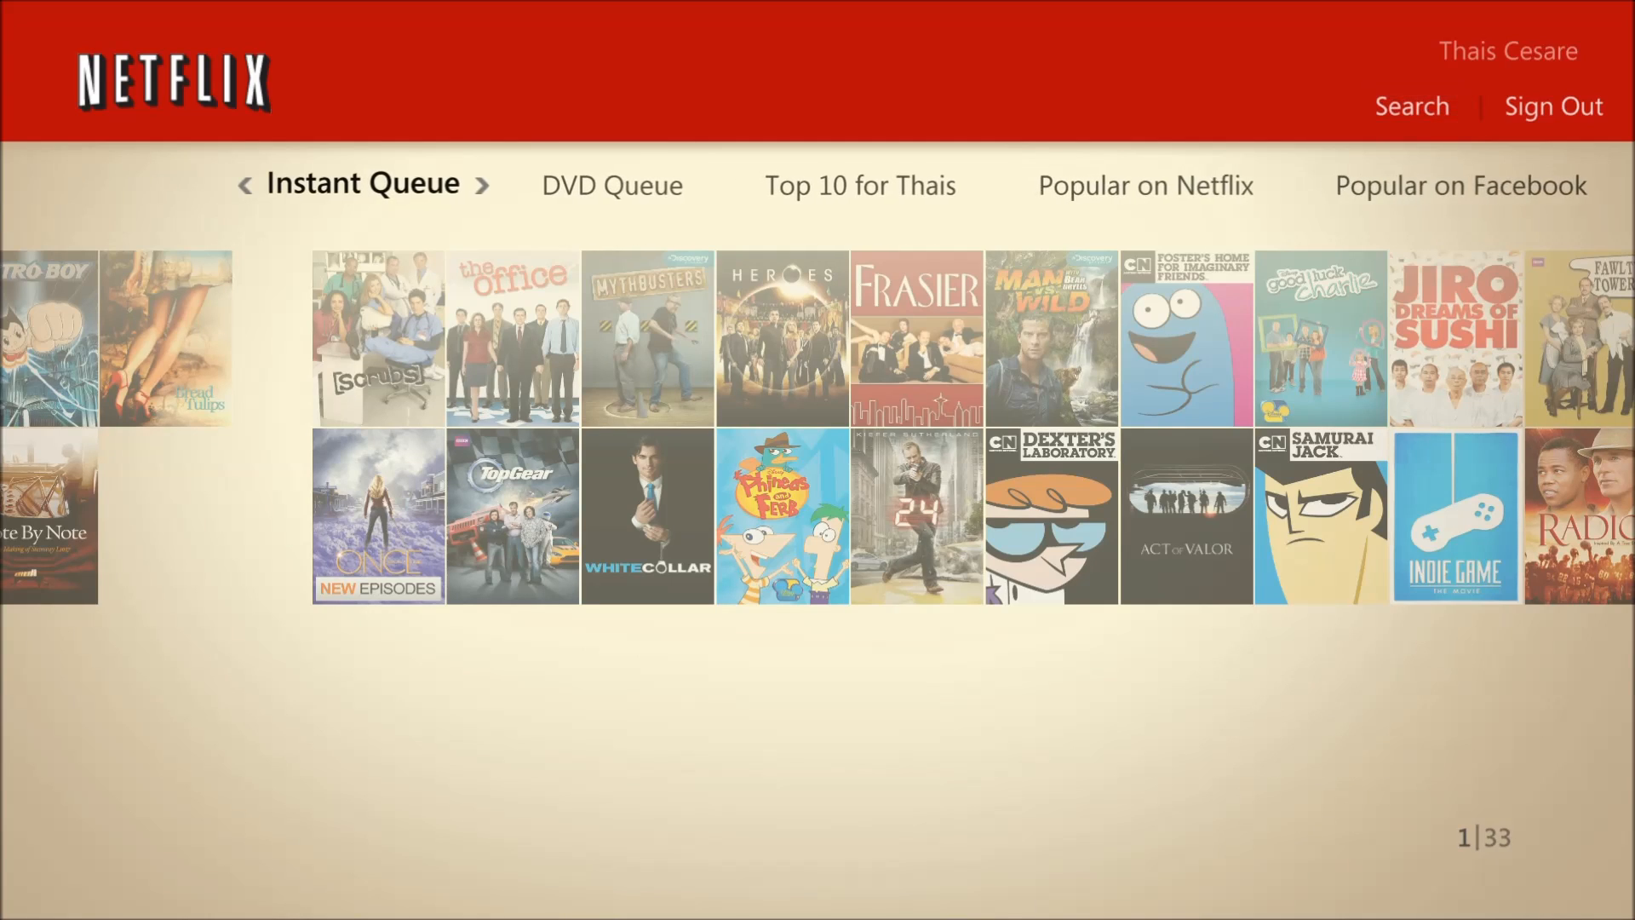
# Select the Scrubs tile in the Netflix Instant Queue to show its details.
pyautogui.click(378, 335)
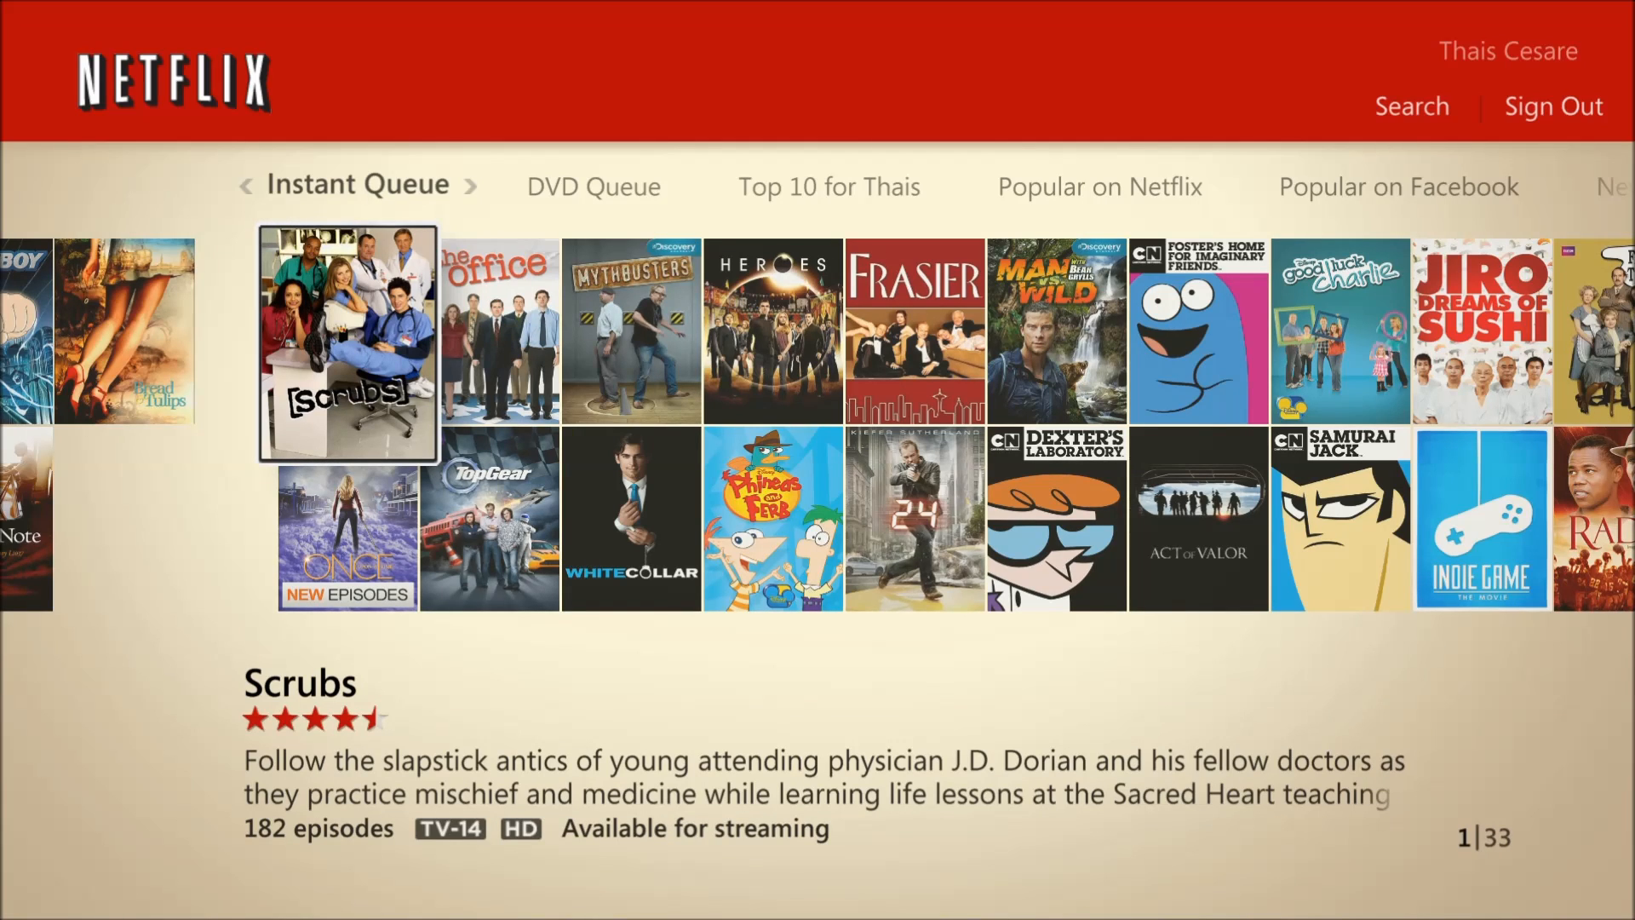
pyautogui.click(348, 341)
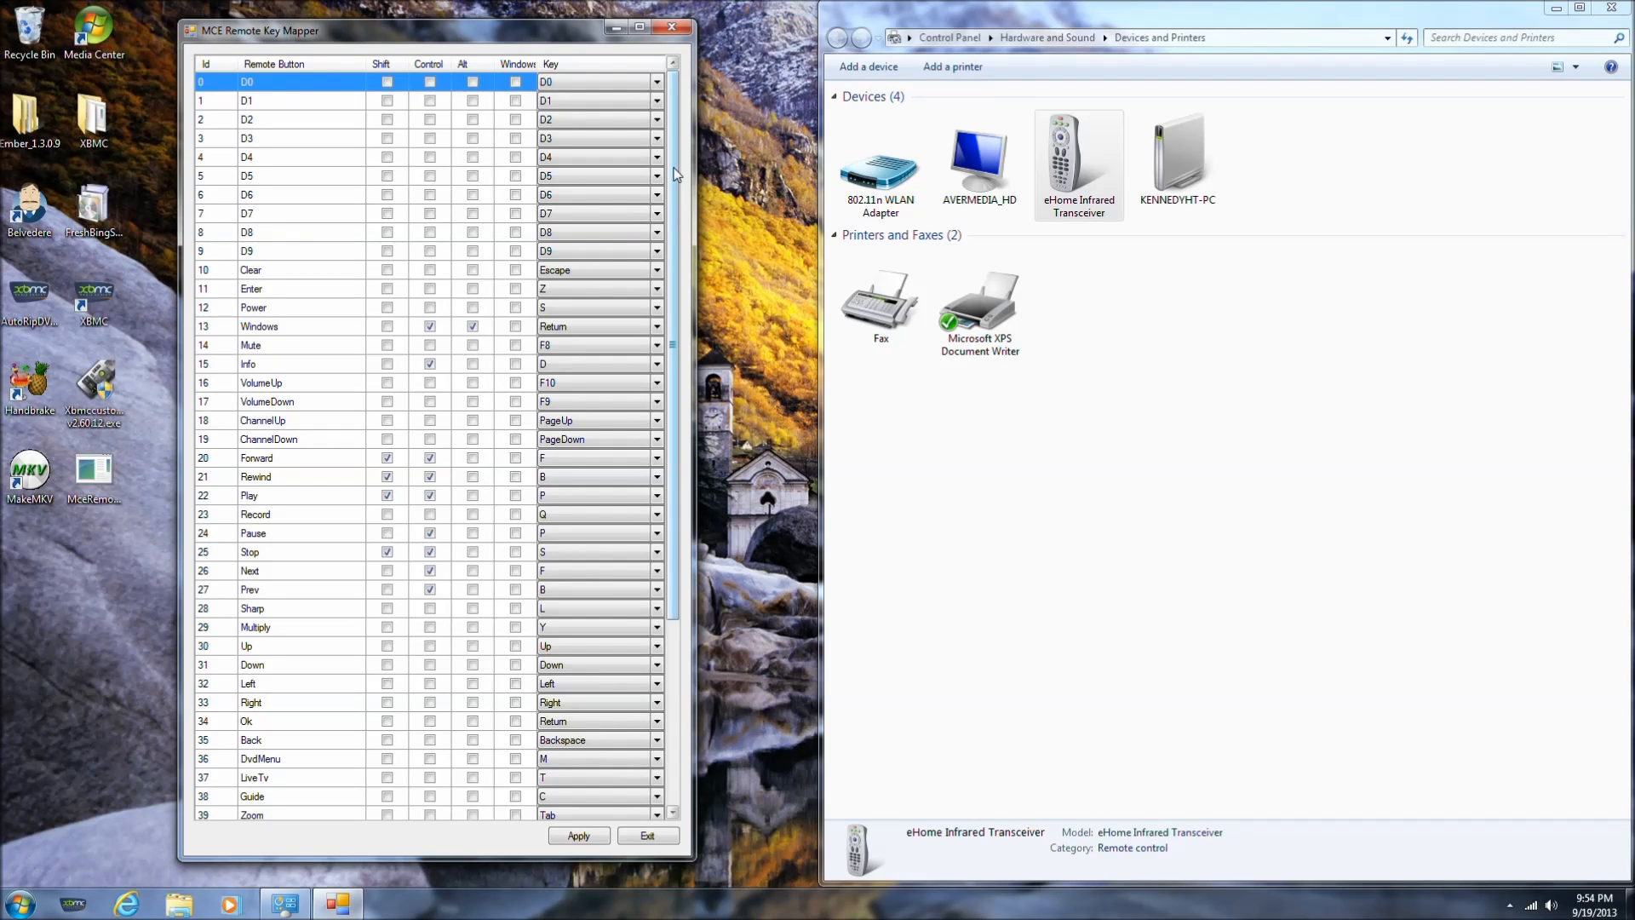
# Highlight rows 28 Sharp and 29 Multiply, mapped to keys L and Y.
pyautogui.scroll(-3)
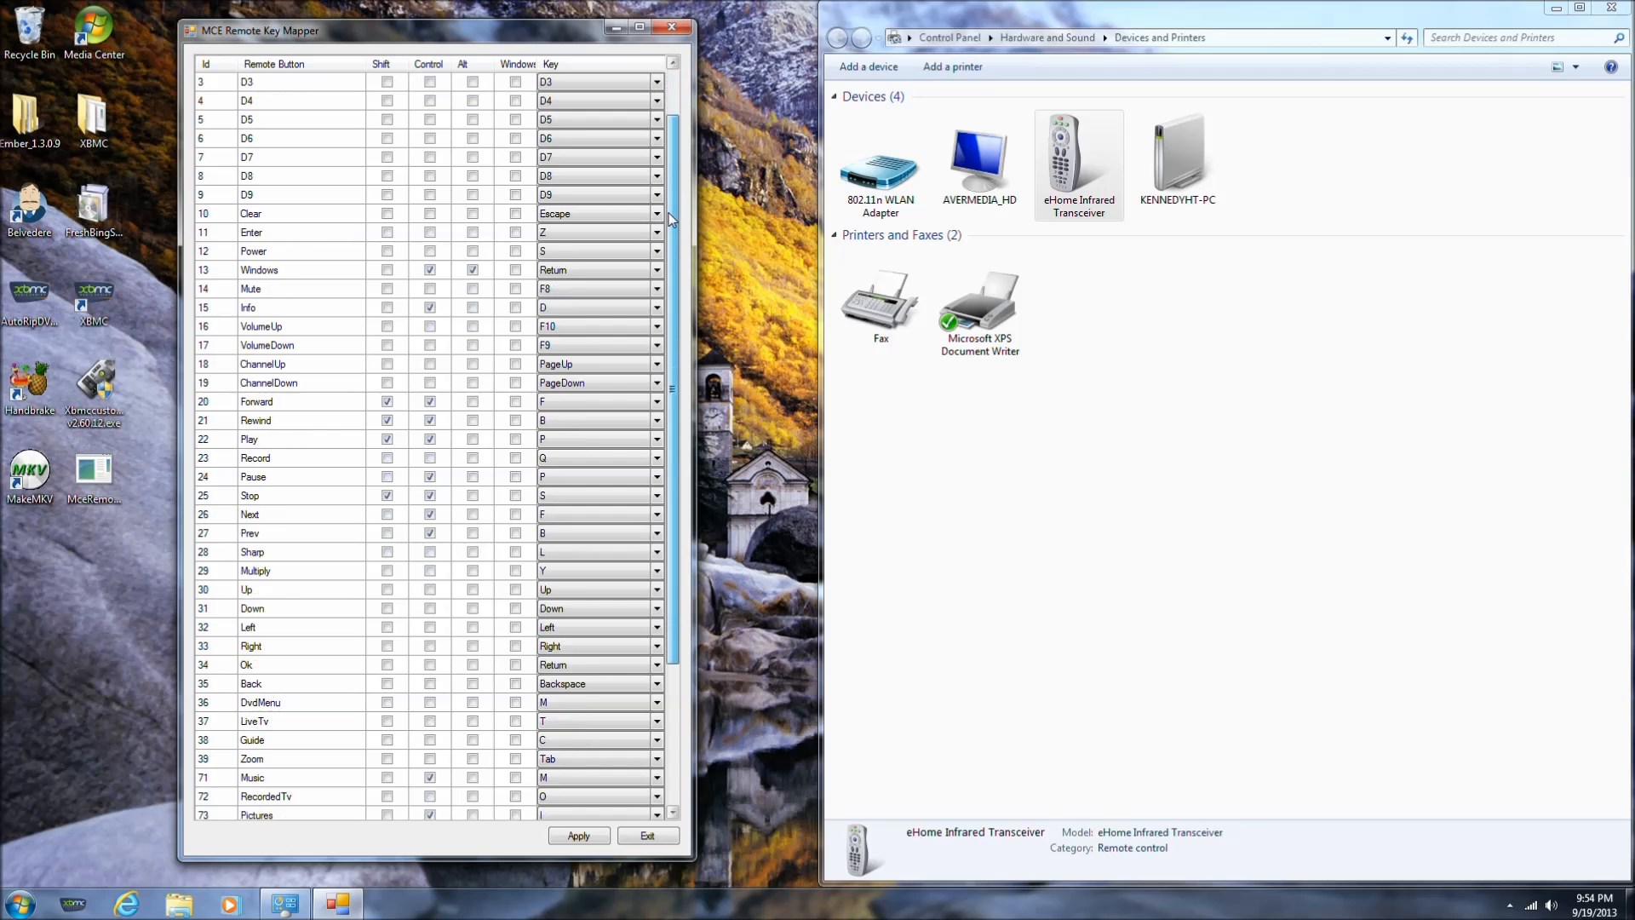
pyautogui.scroll(-3)
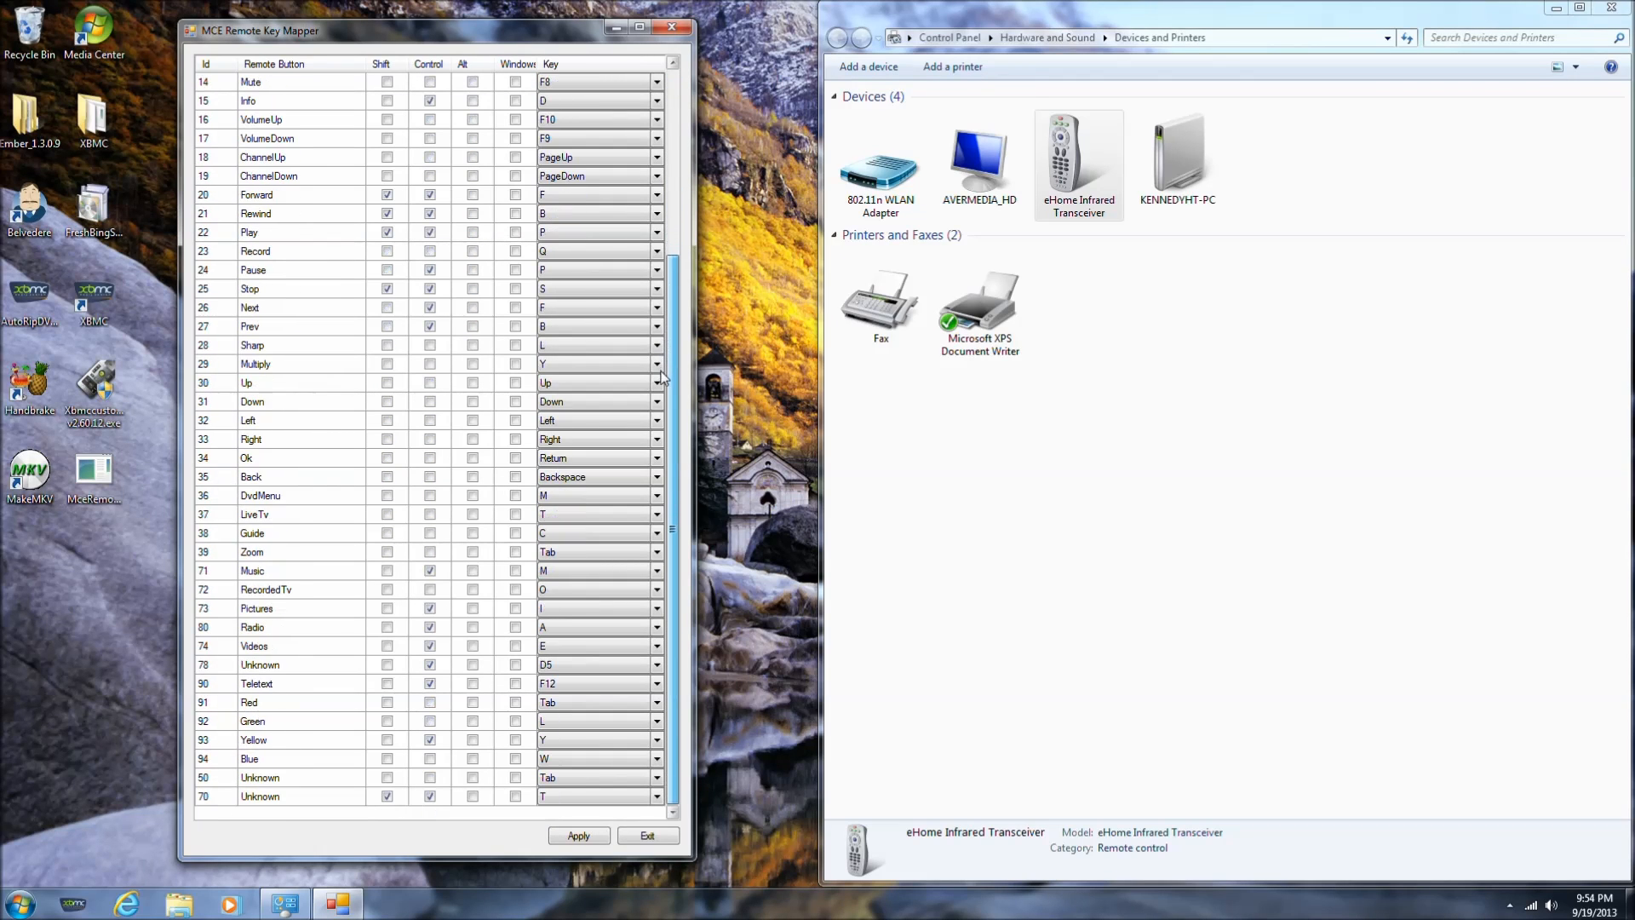
pyautogui.click(281, 346)
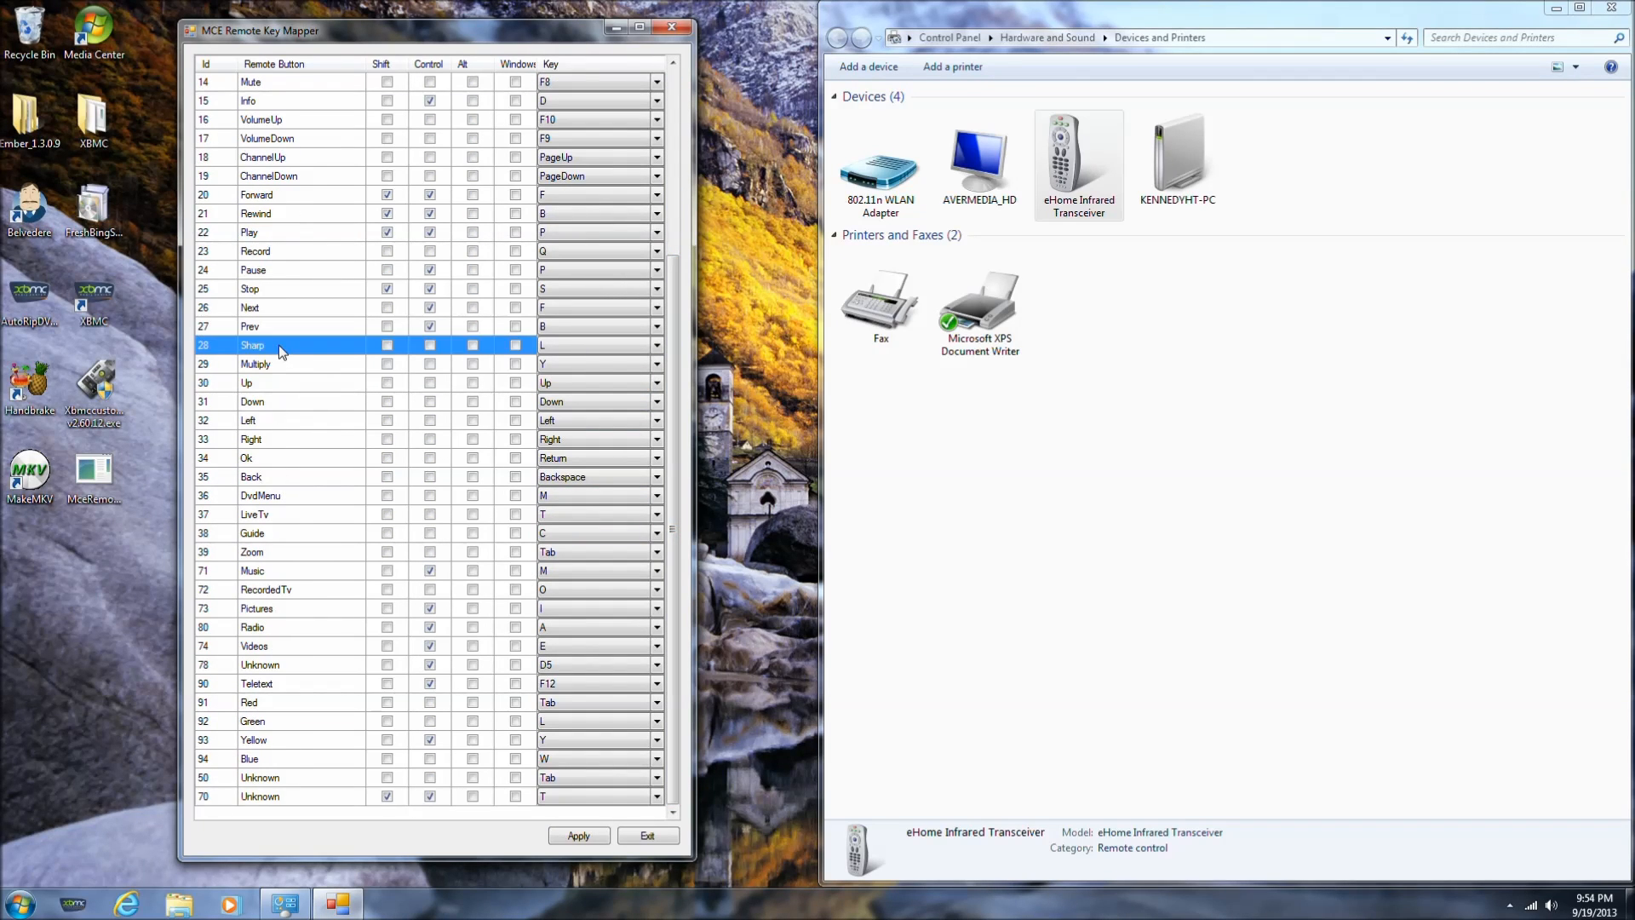
pyautogui.click(281, 364)
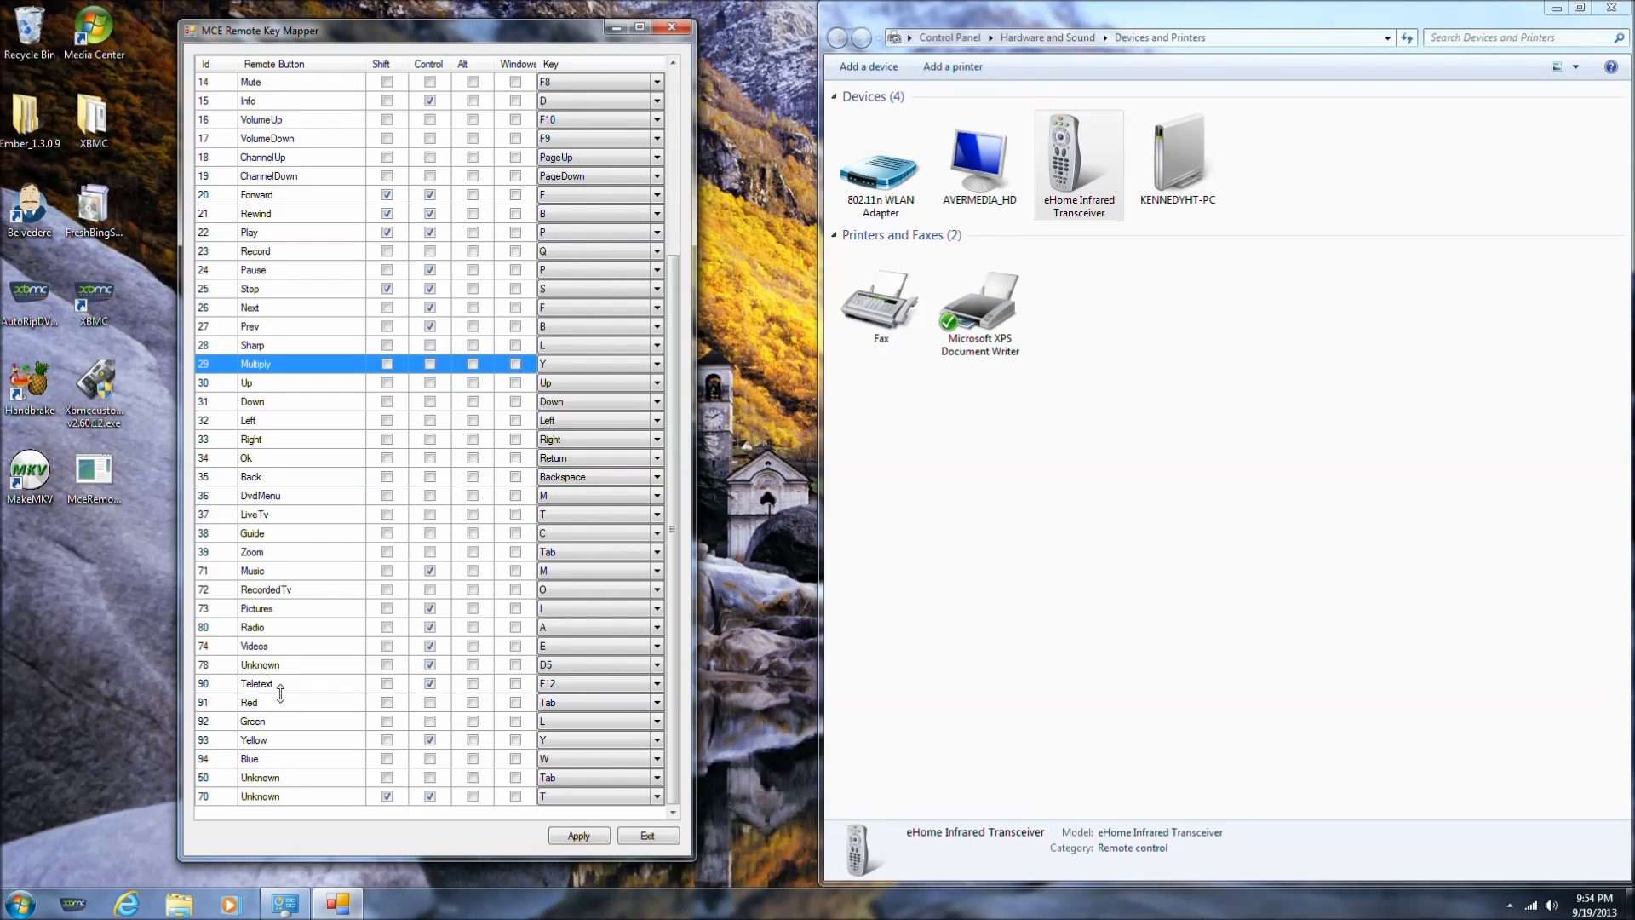
pyautogui.moveTo(273, 368)
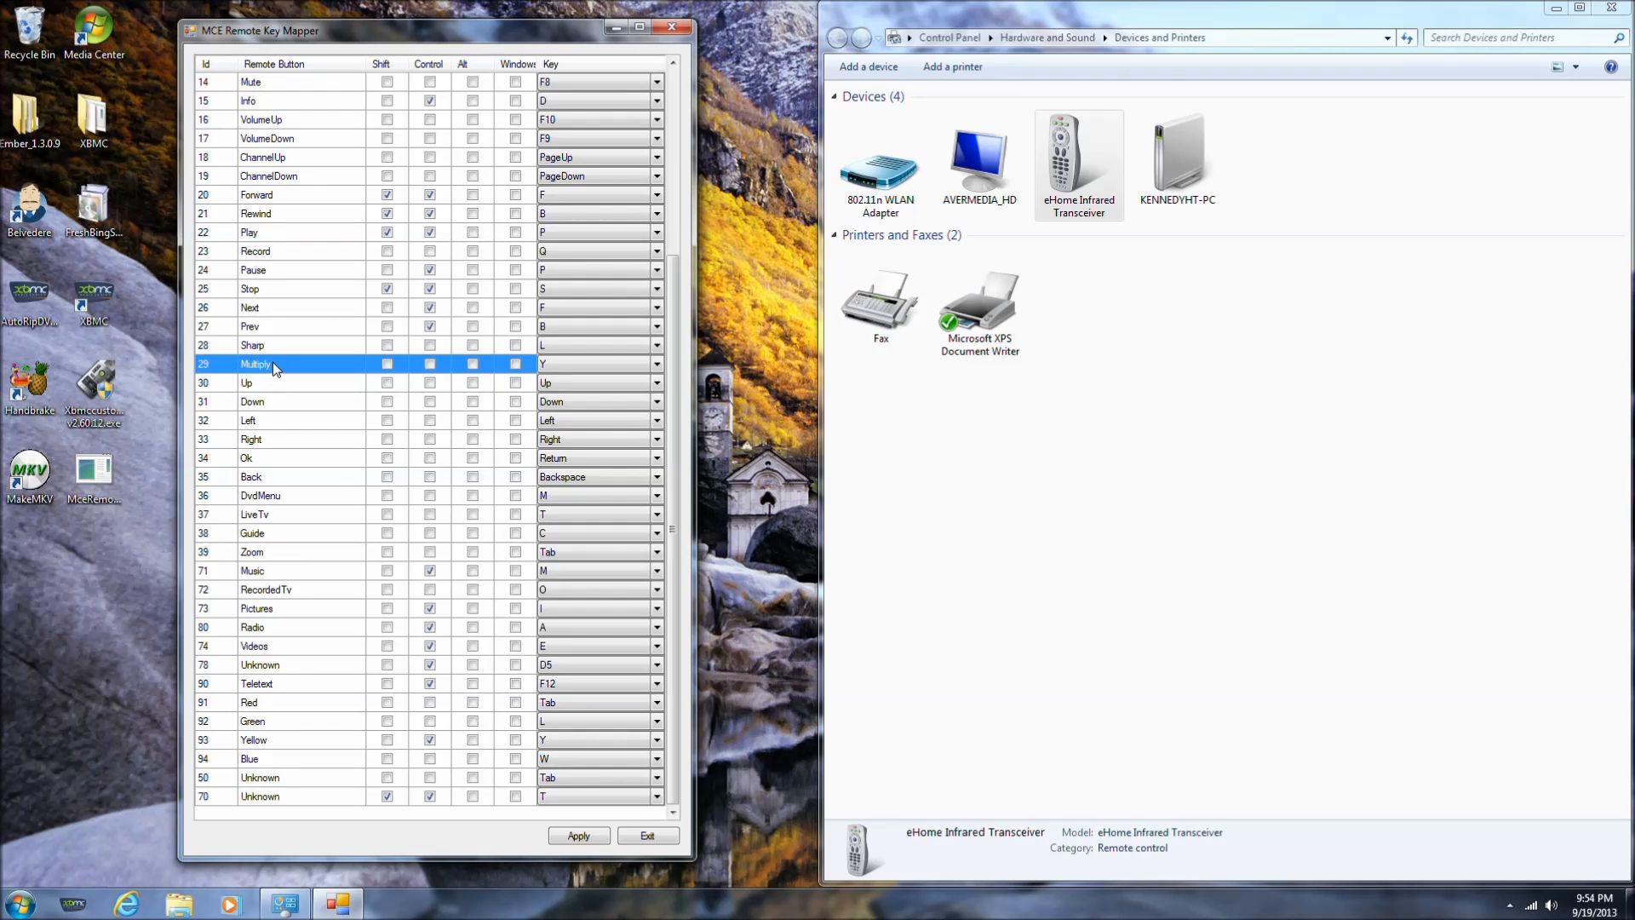
pyautogui.click(291, 346)
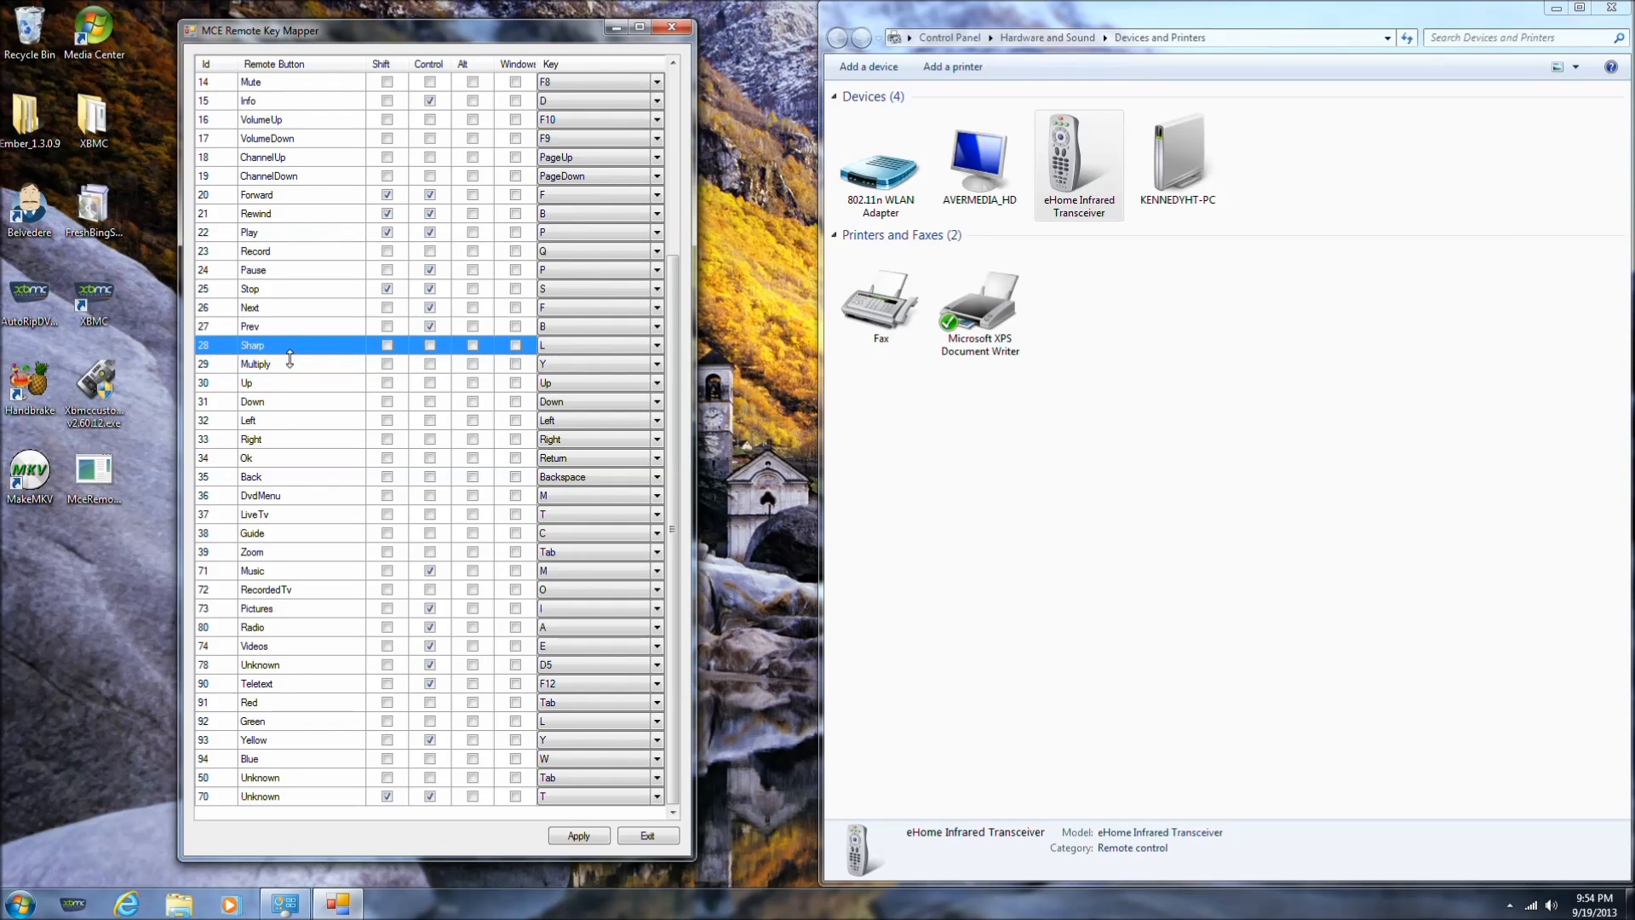
pyautogui.click(291, 365)
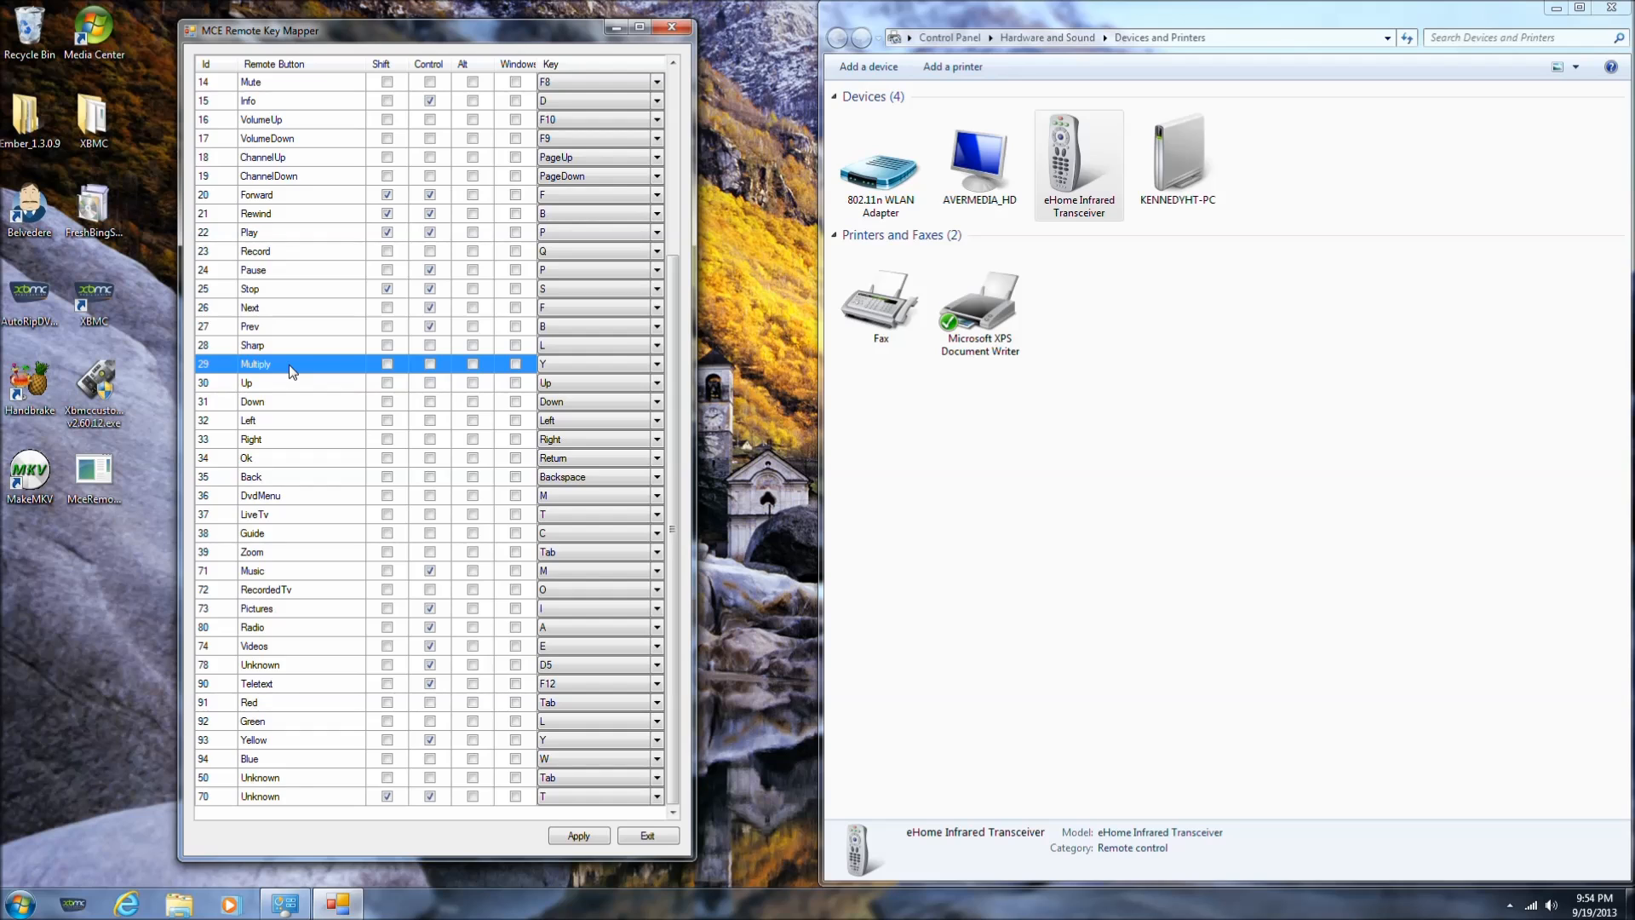